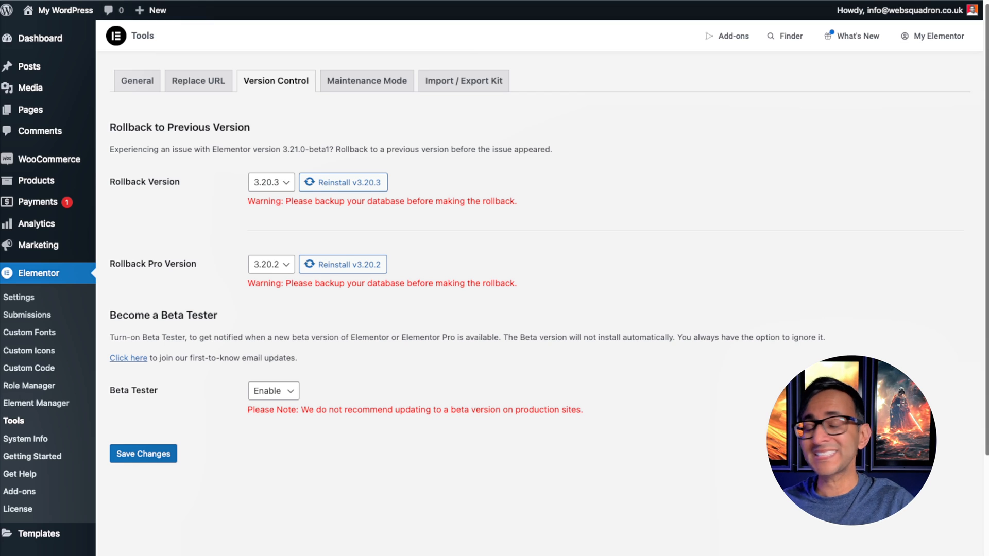
mouse_move(778, 356)
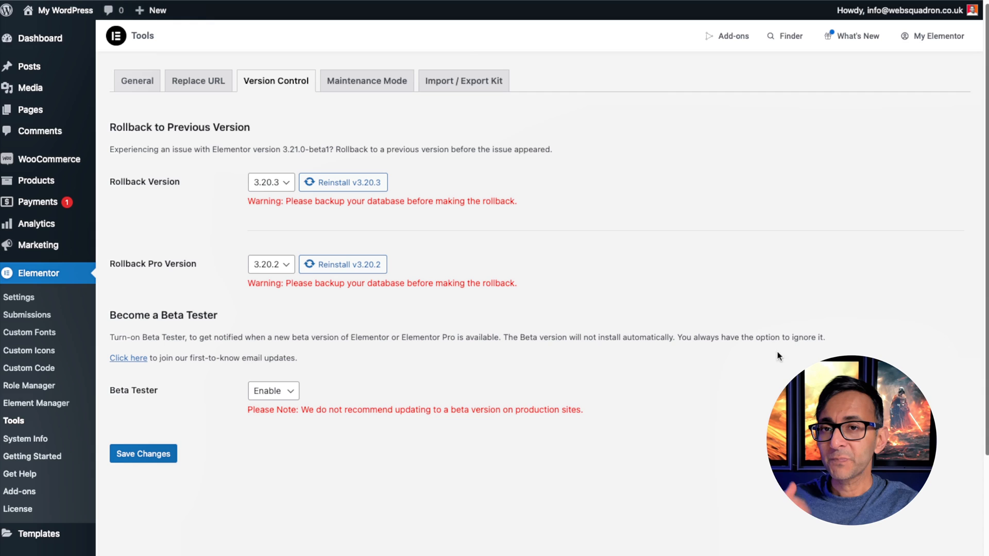
mouse_move(286, 95)
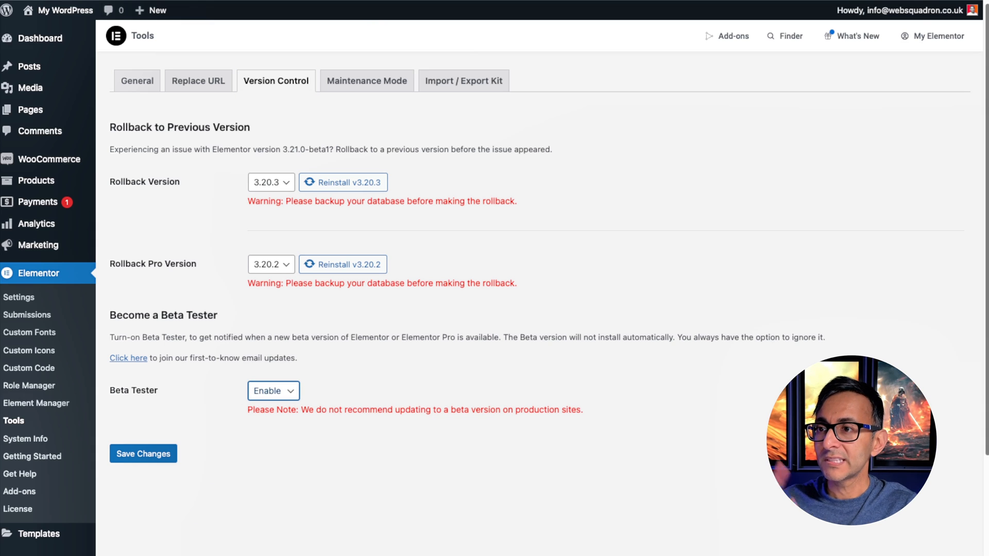
Step: Review the beta tester choices and close the rollback version list in Elementor Tools
left_click(33, 343)
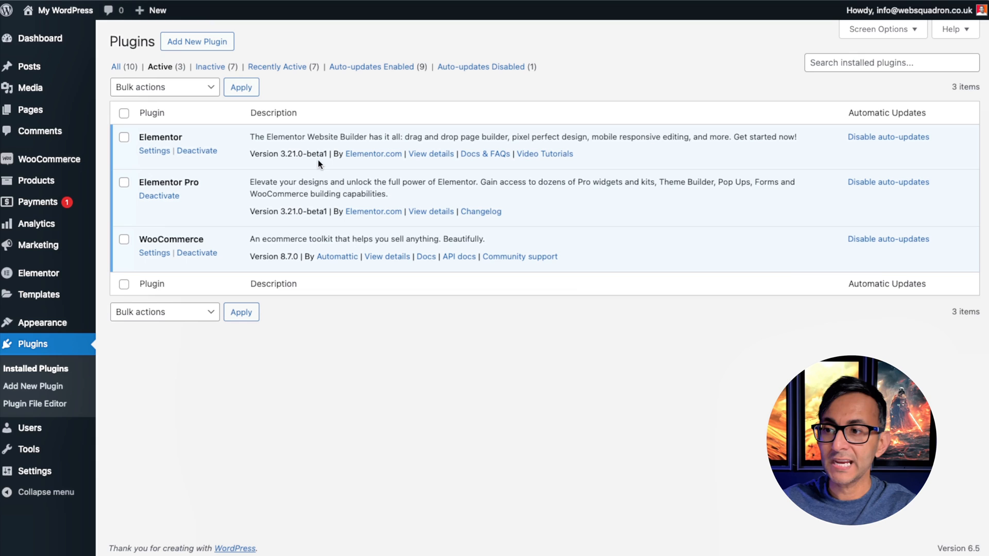
mouse_move(496, 314)
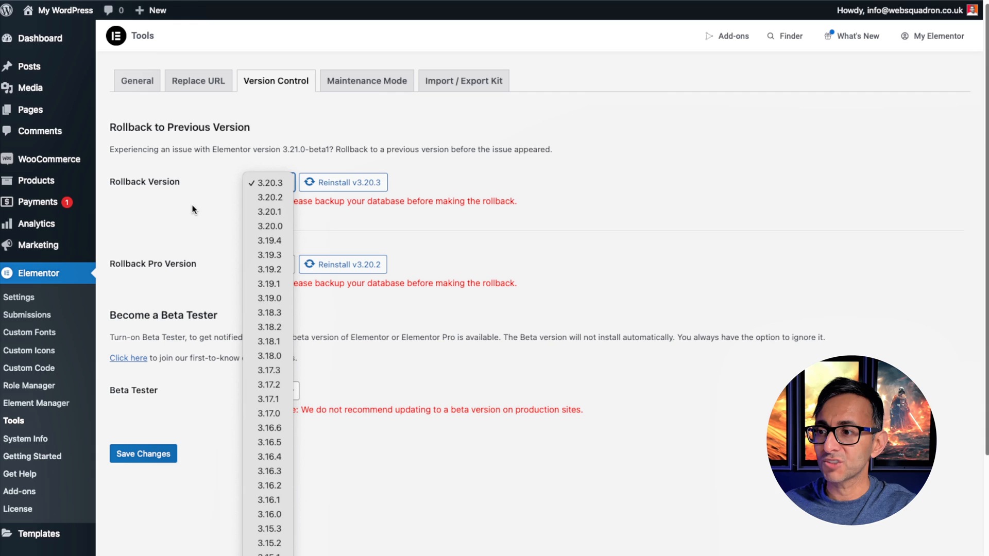
left_click(270, 183)
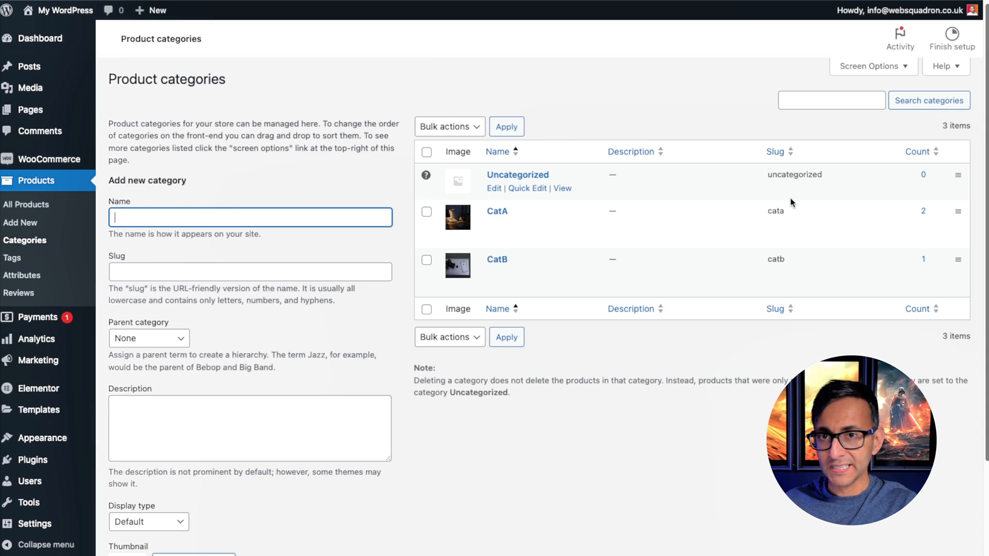
mouse_move(644, 419)
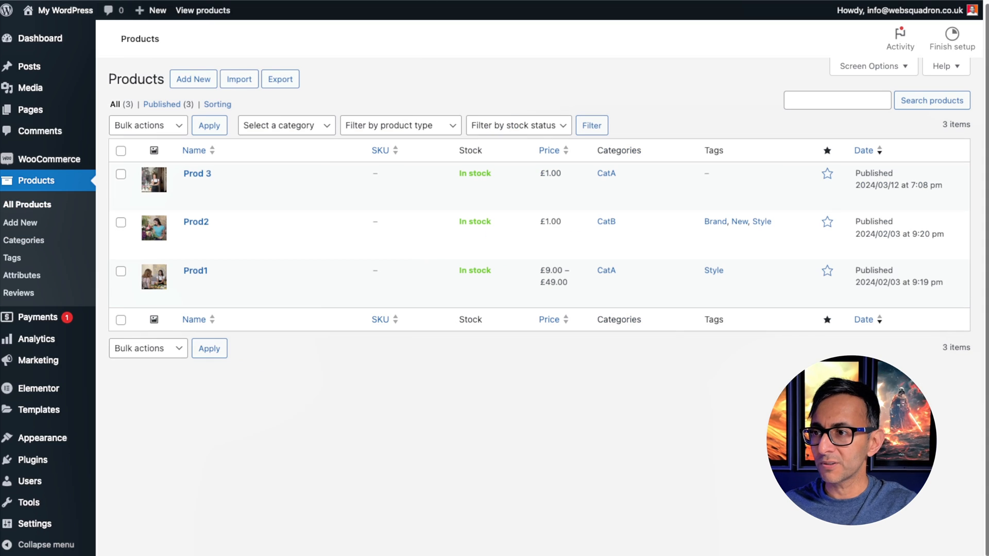
mouse_move(194, 271)
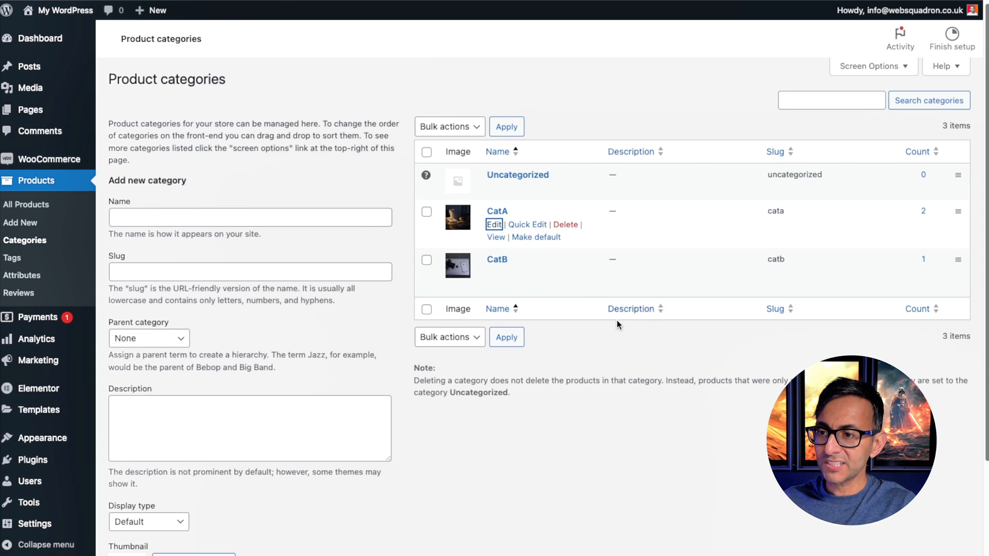
Step: Open CatA's category settings from Products > Categories
left_click(493, 225)
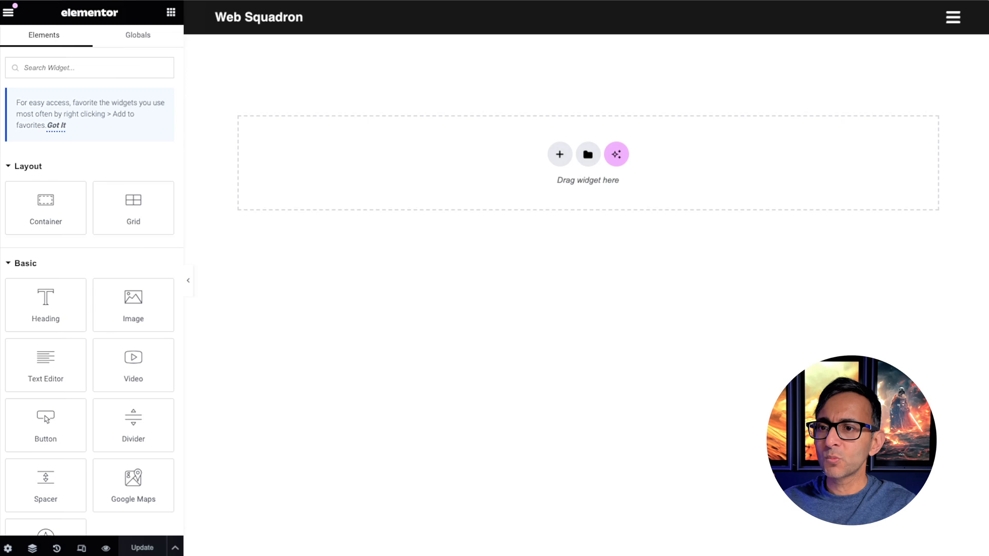
mouse_move(526, 367)
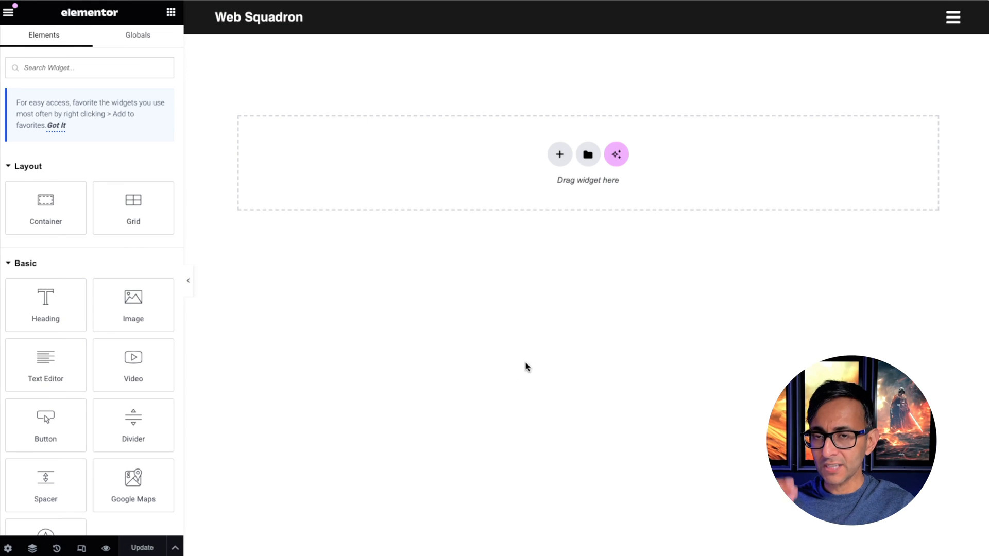
Step: Add a Loop Grid widget and set its template type to Product Taxonomy
type("loo")
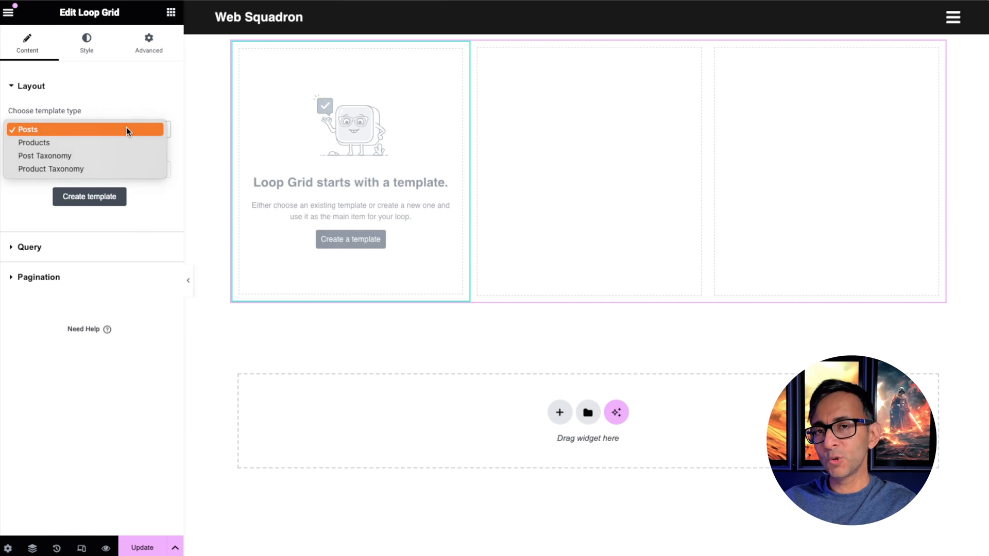
mouse_move(103, 142)
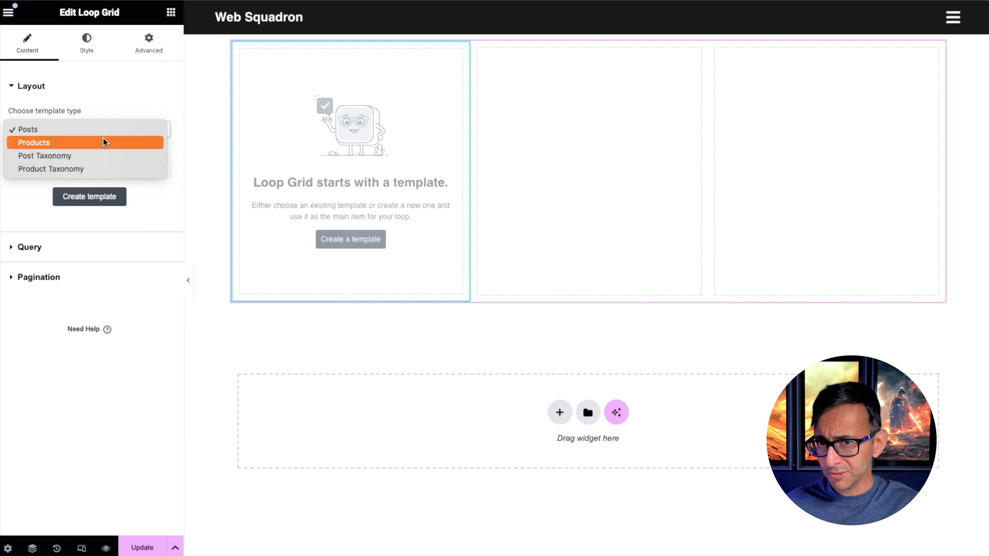
mouse_move(103, 155)
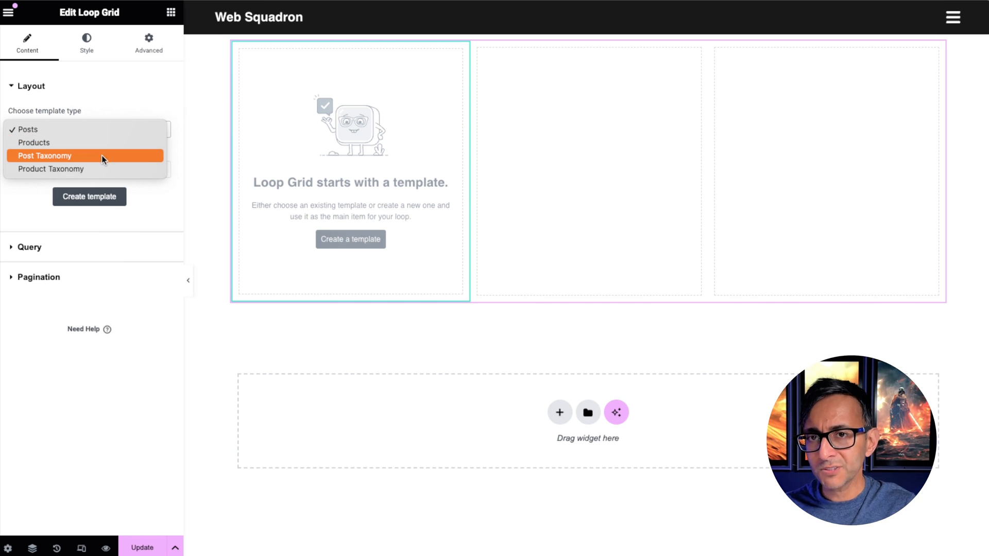
mouse_move(107, 168)
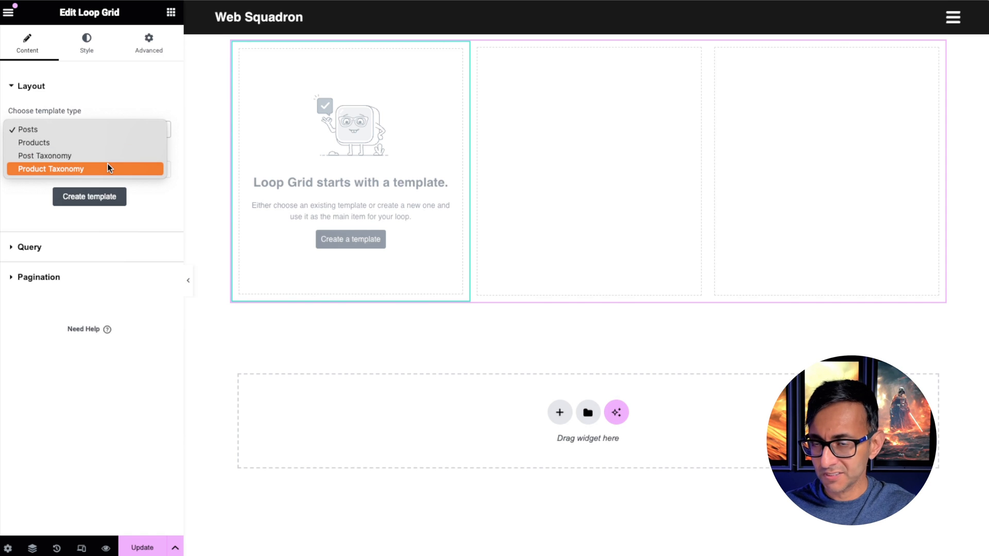
left_click(50, 169)
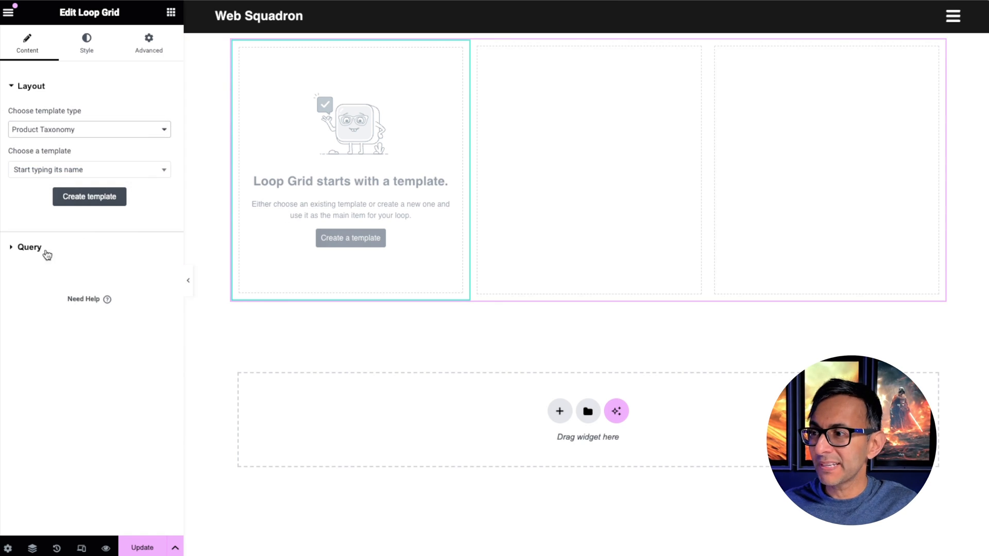
Step: Keep Product categories as the loop grid's query source
left_click(29, 247)
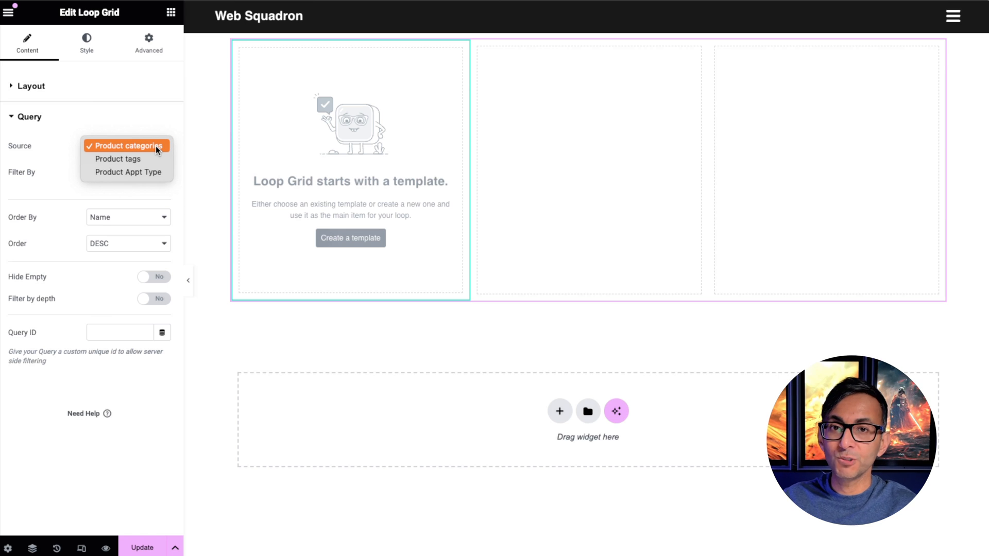
mouse_move(127, 172)
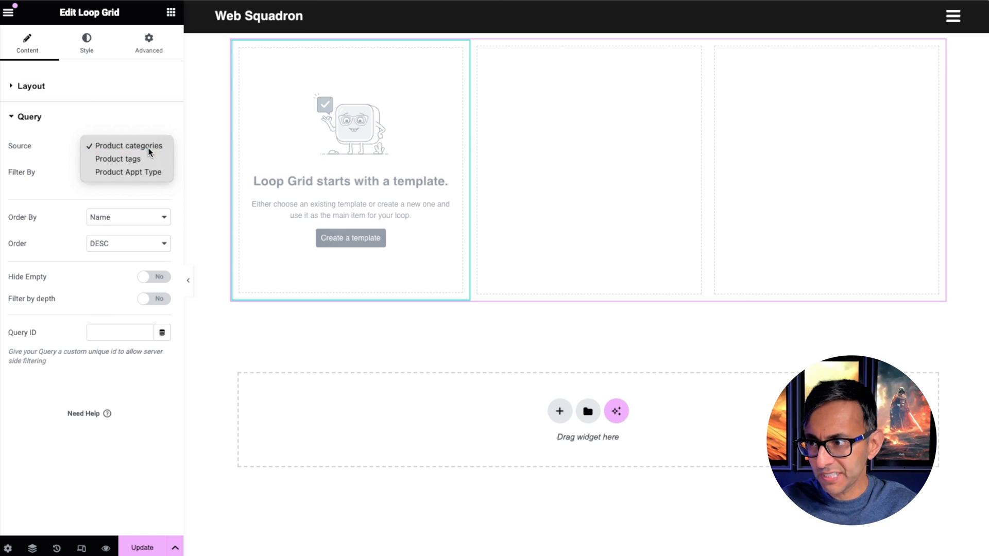
left_click(129, 146)
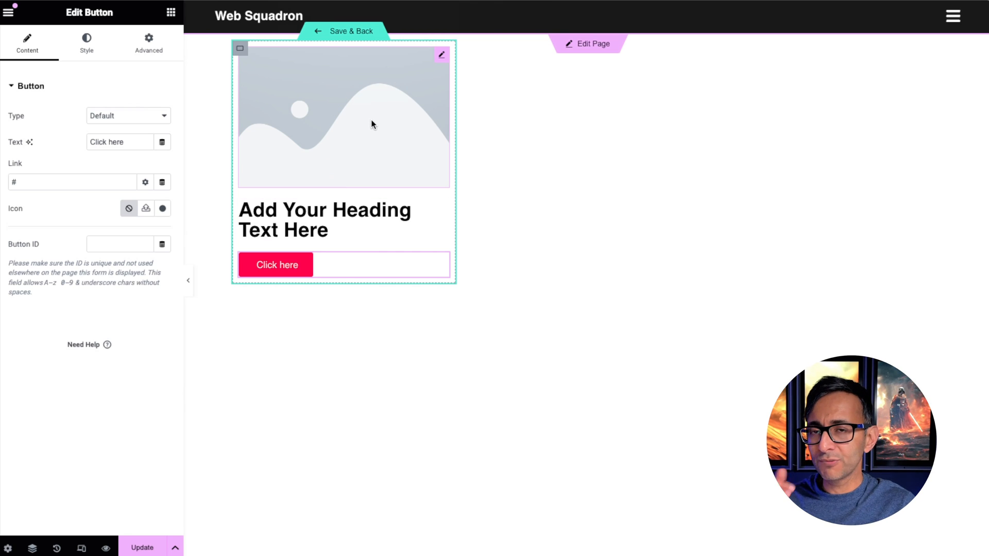
Step: Bind the loop item image to the dynamic WooCommerce Category Image
left_click(345, 117)
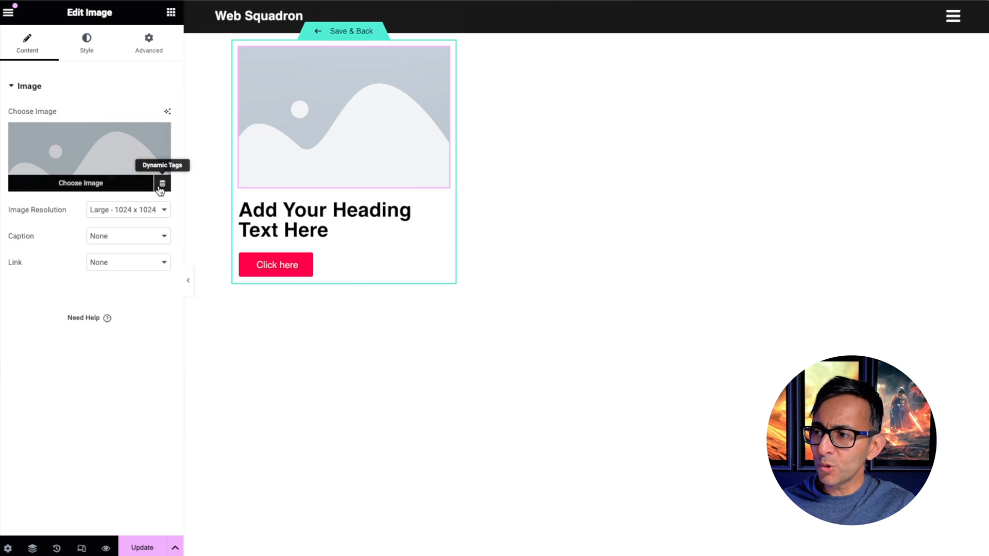
left_click(162, 183)
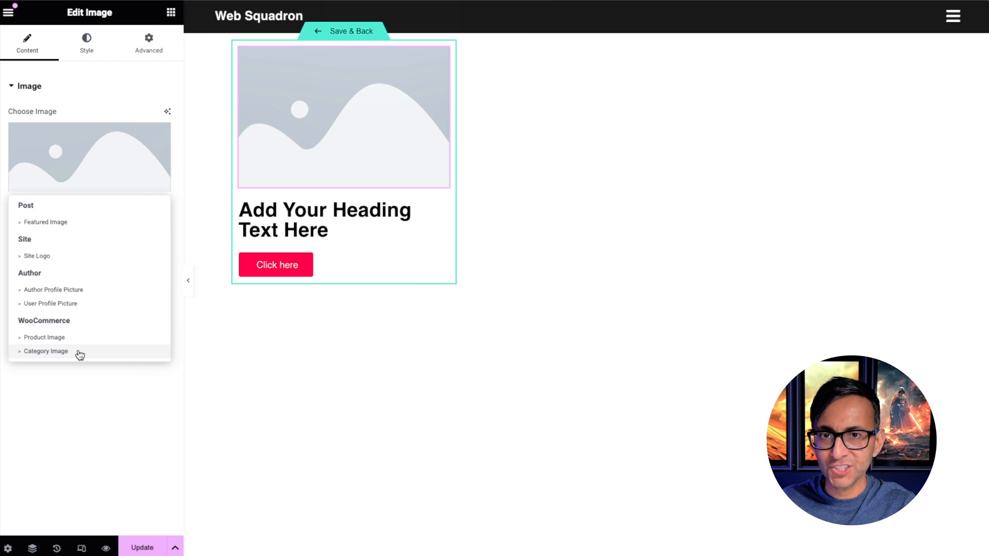
left_click(45, 351)
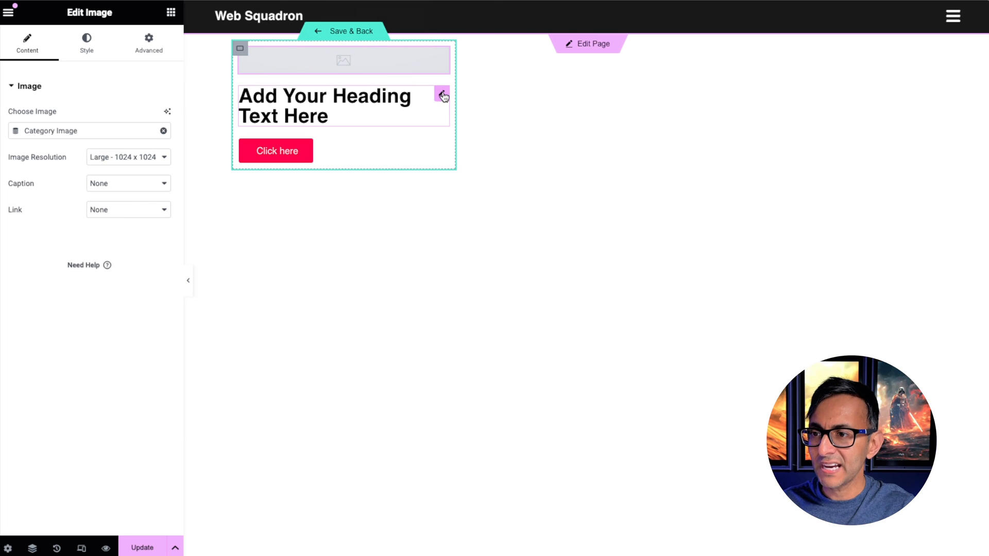
left_click(324, 105)
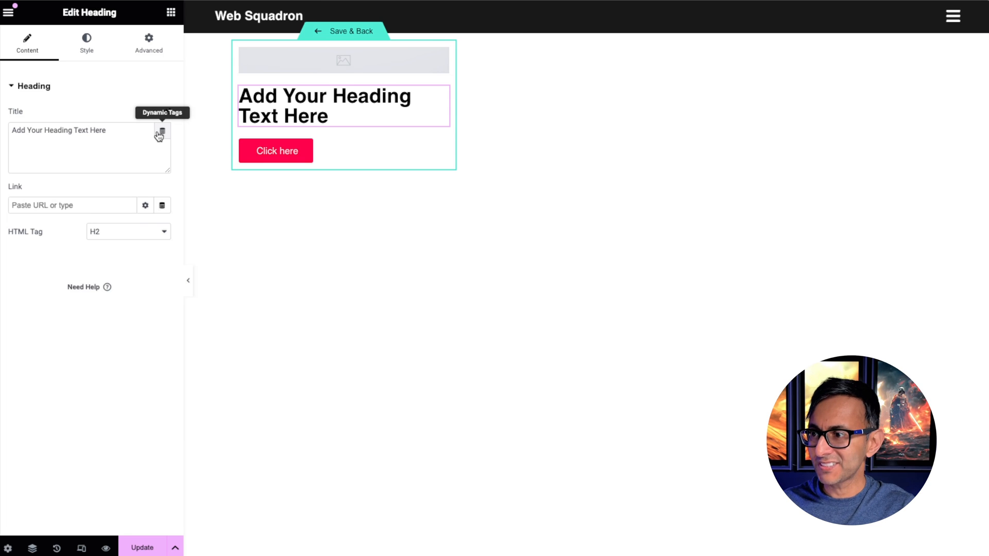
Step: Set the heading title to the dynamic Archive > Archive Title tag
left_click(161, 134)
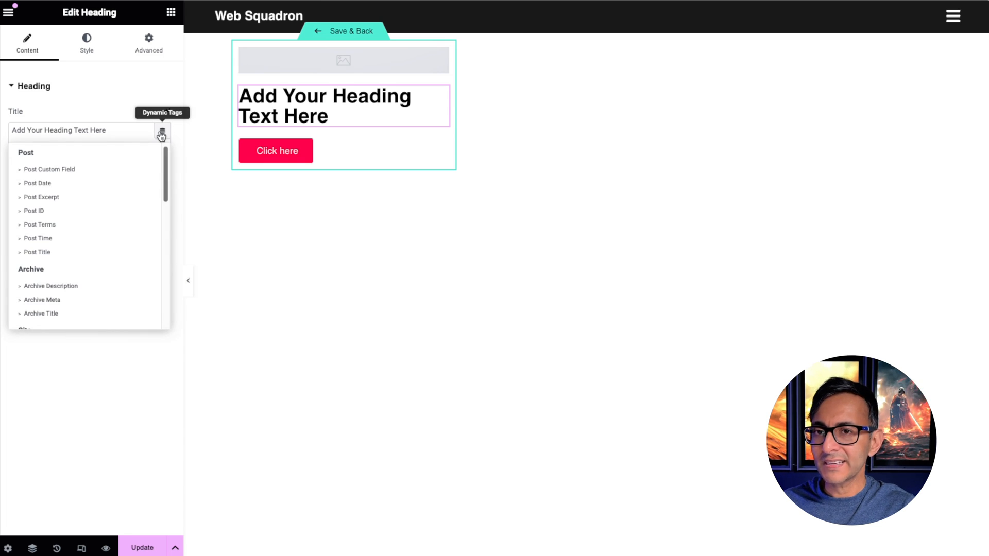
mouse_move(105, 252)
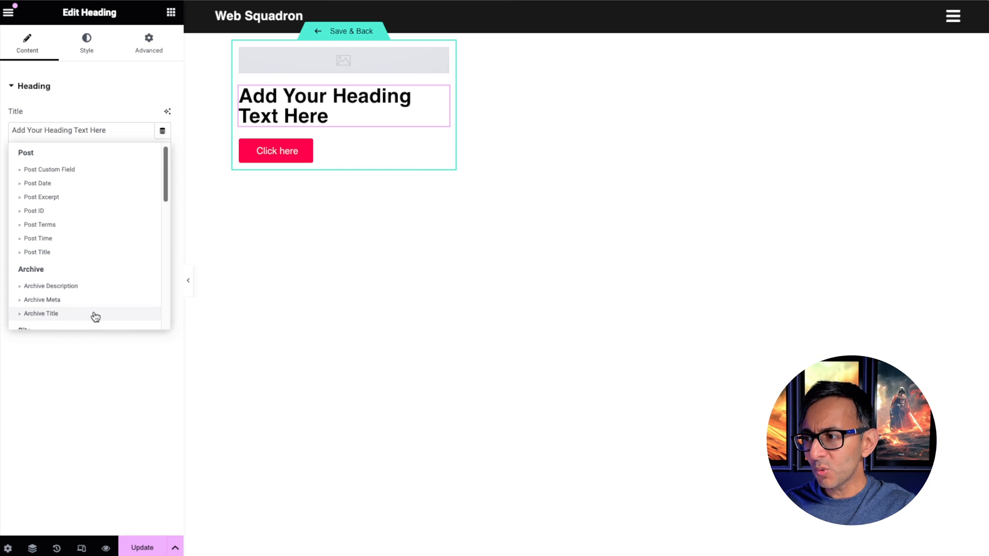
left_click(41, 313)
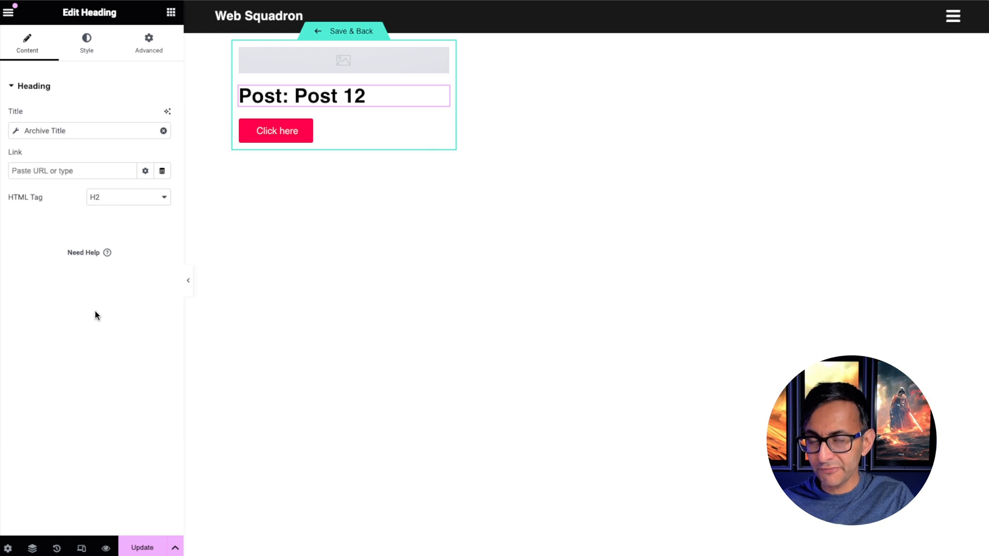
mouse_move(100, 315)
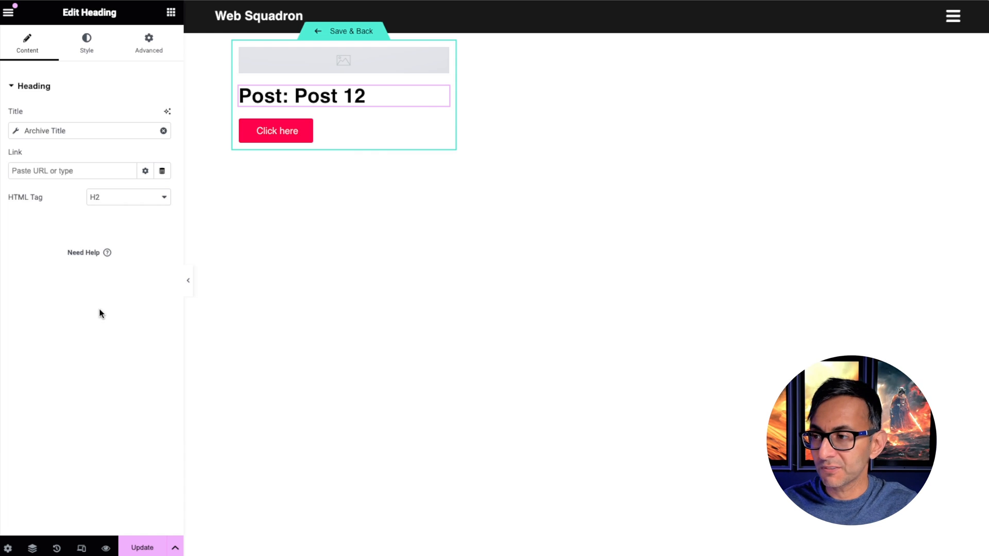
mouse_move(150, 230)
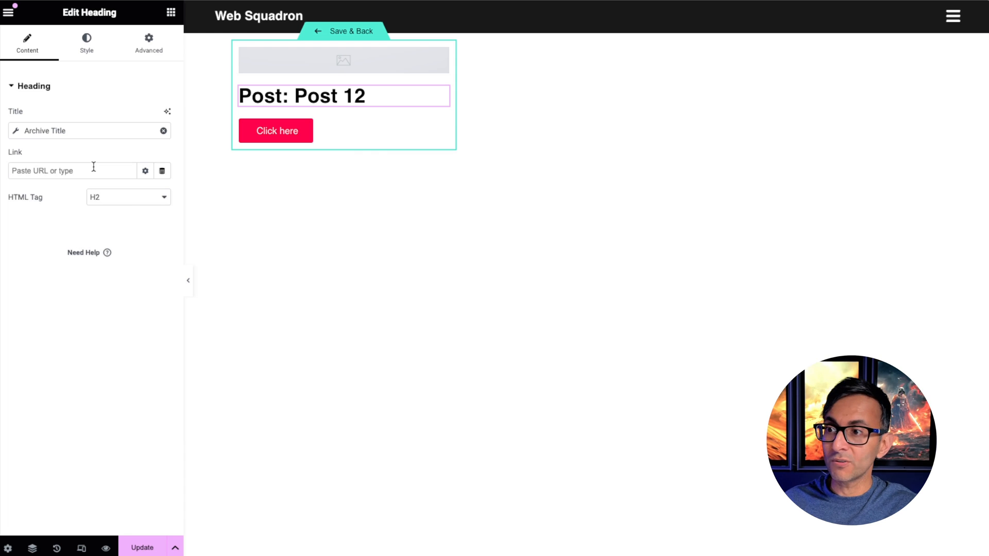
mouse_move(163, 171)
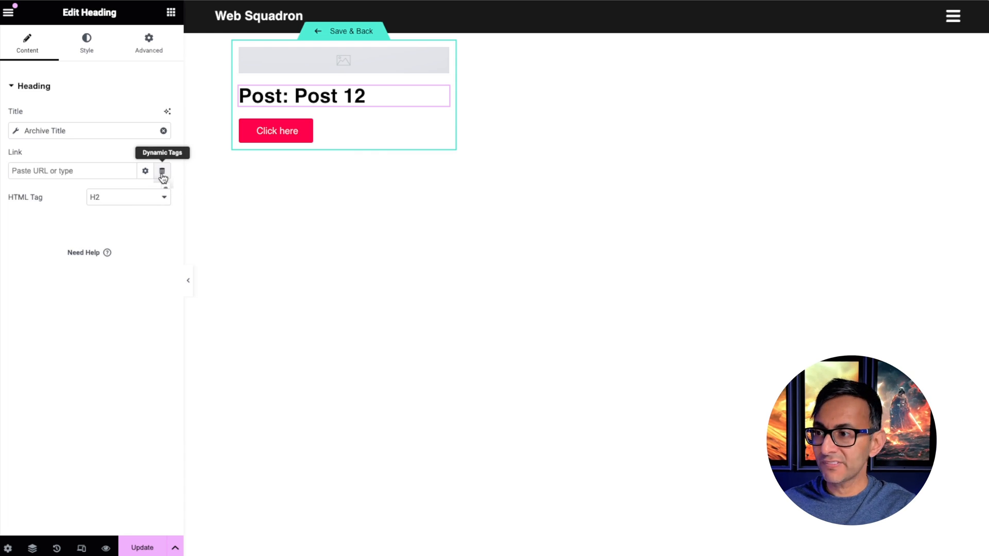
Step: Set the heading link to the dynamic Archive > Archive URL tag
left_click(163, 171)
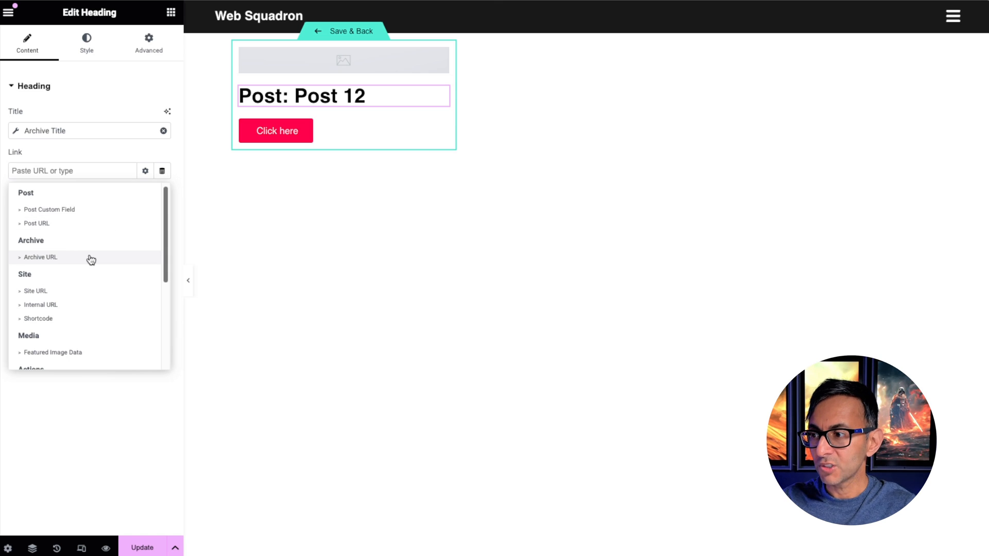
left_click(40, 257)
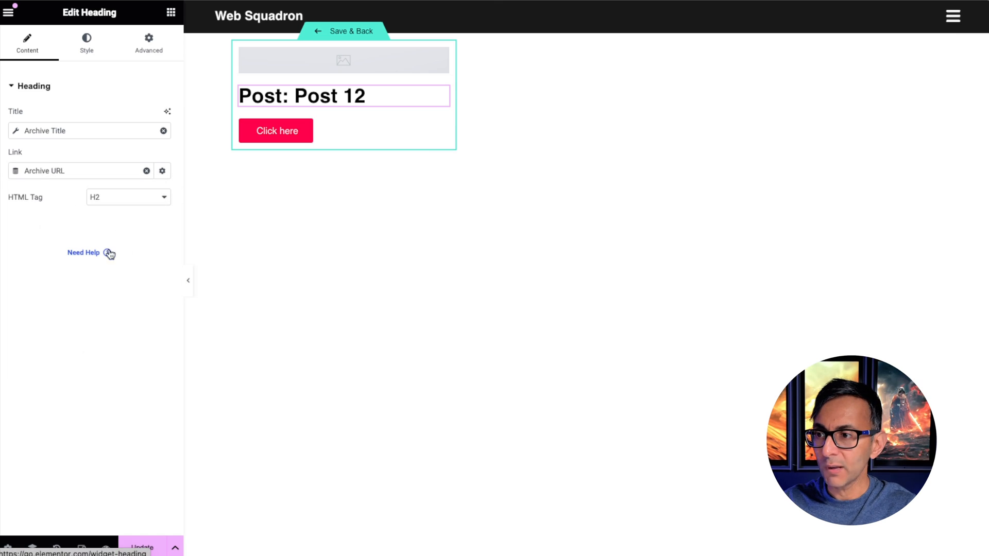
mouse_move(158, 228)
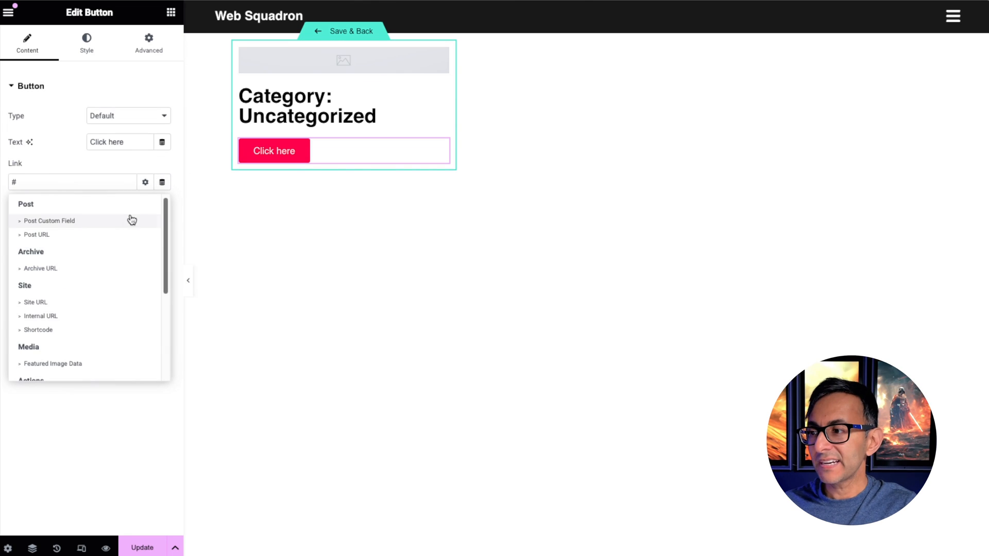
mouse_move(99, 267)
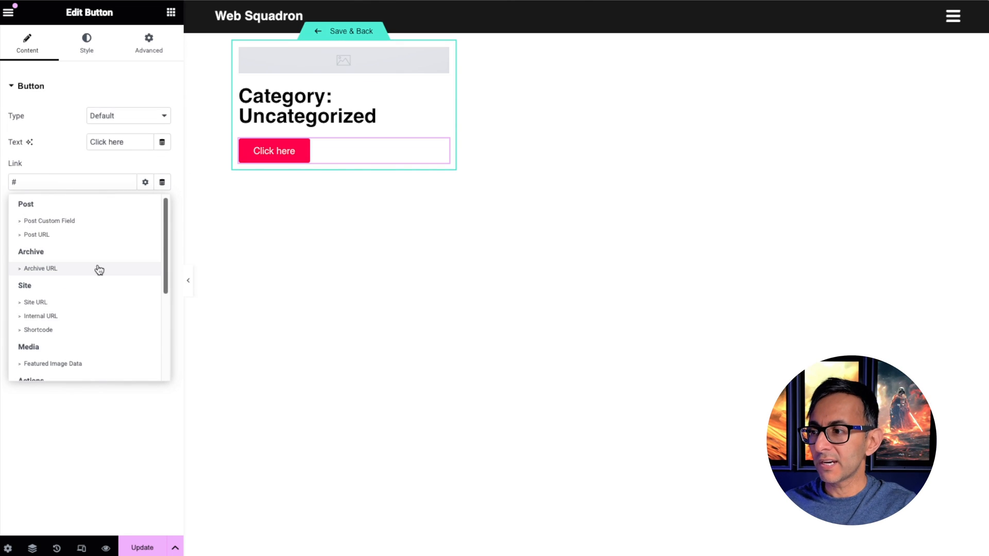
Step: Link the Click here button to the dynamic Archive URL
left_click(40, 268)
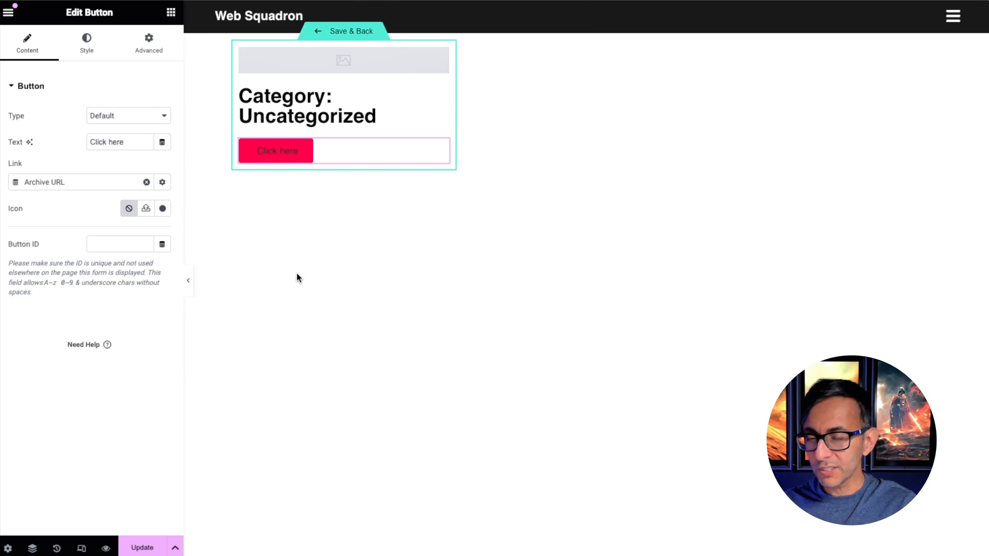
left_click(86, 42)
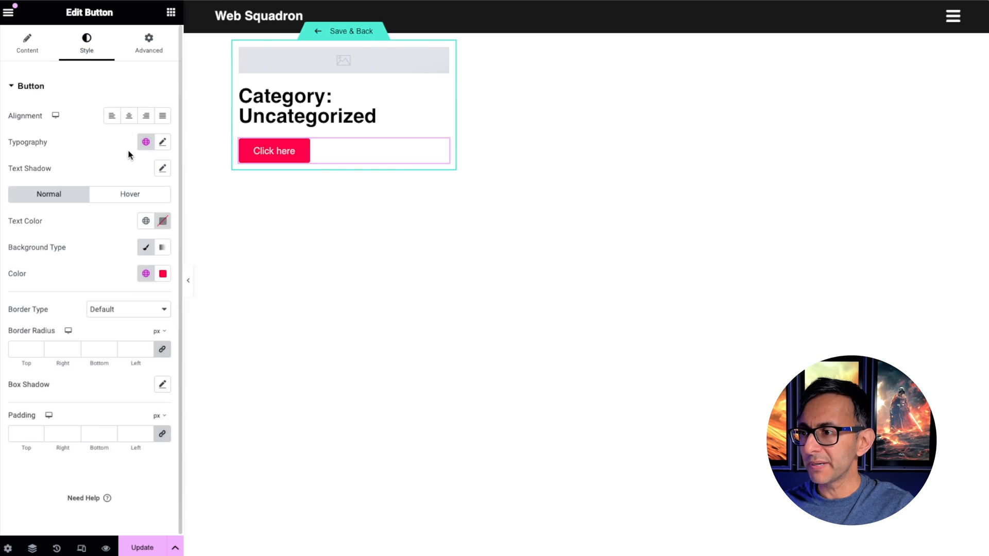
left_click(307, 65)
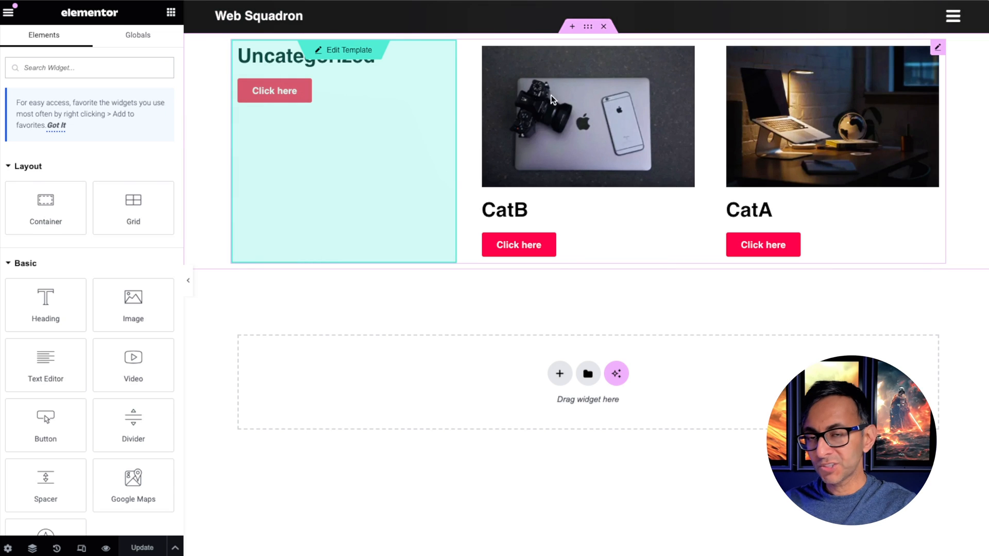
mouse_move(844, 149)
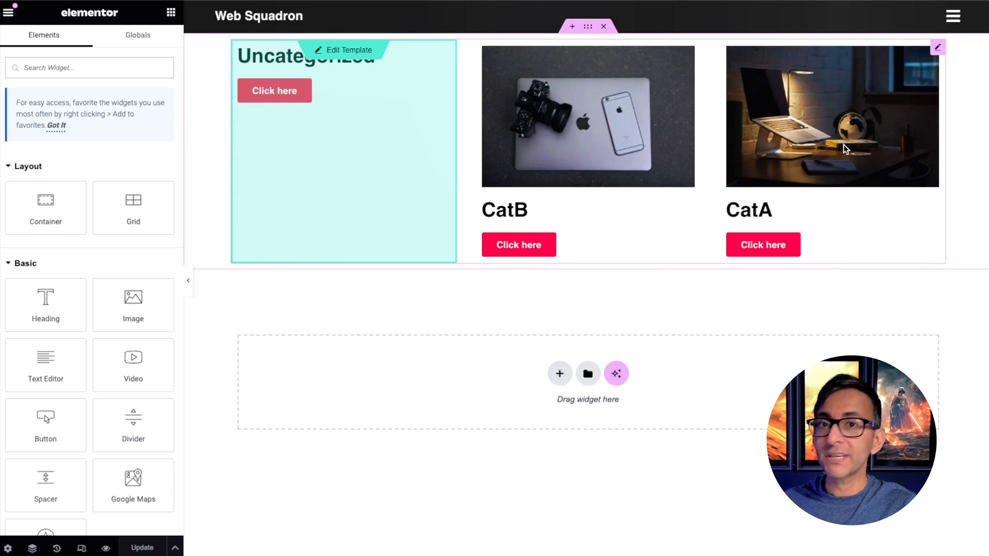
mouse_move(679, 234)
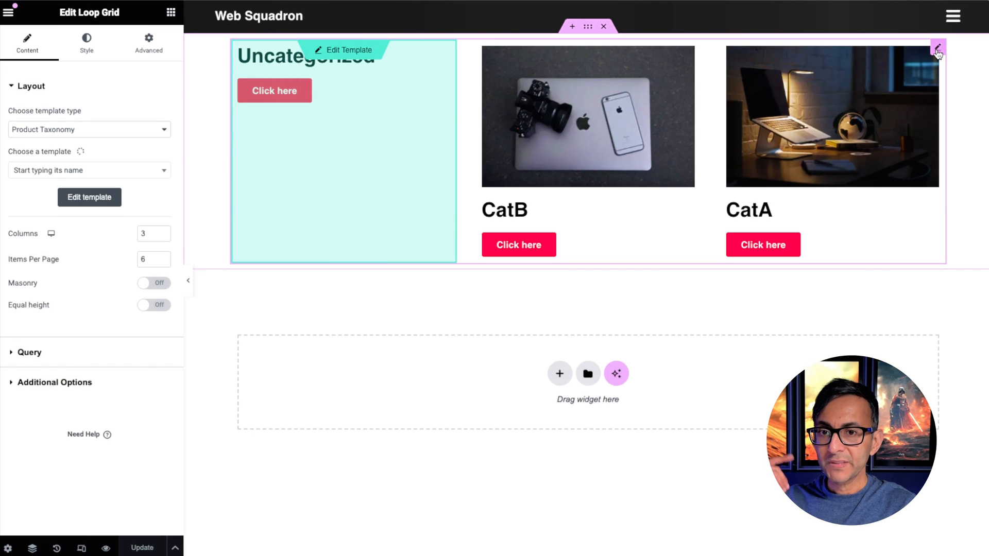
Step: In Query, set Hide Empty to Yes, enable Filter by depth and choose a depth level
left_click(82, 170)
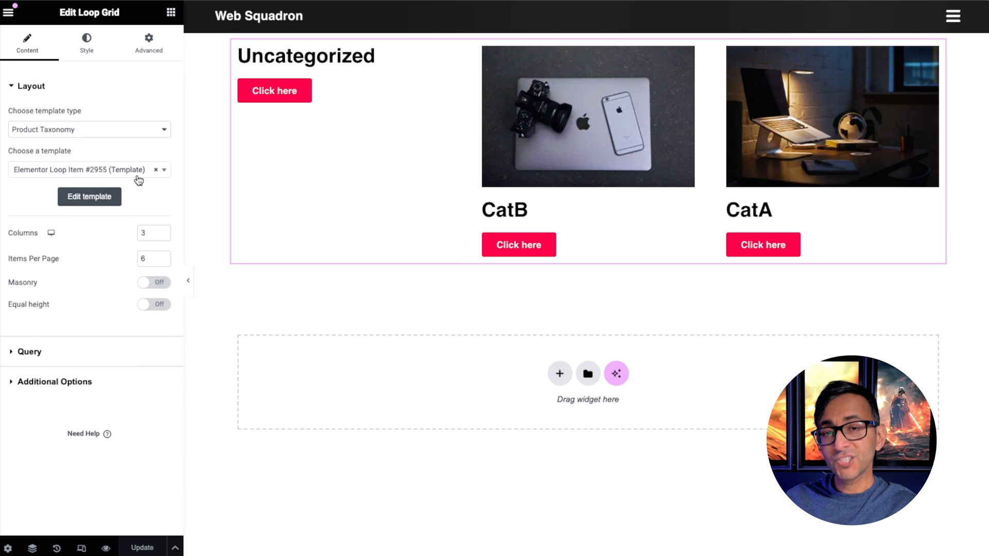
mouse_move(126, 177)
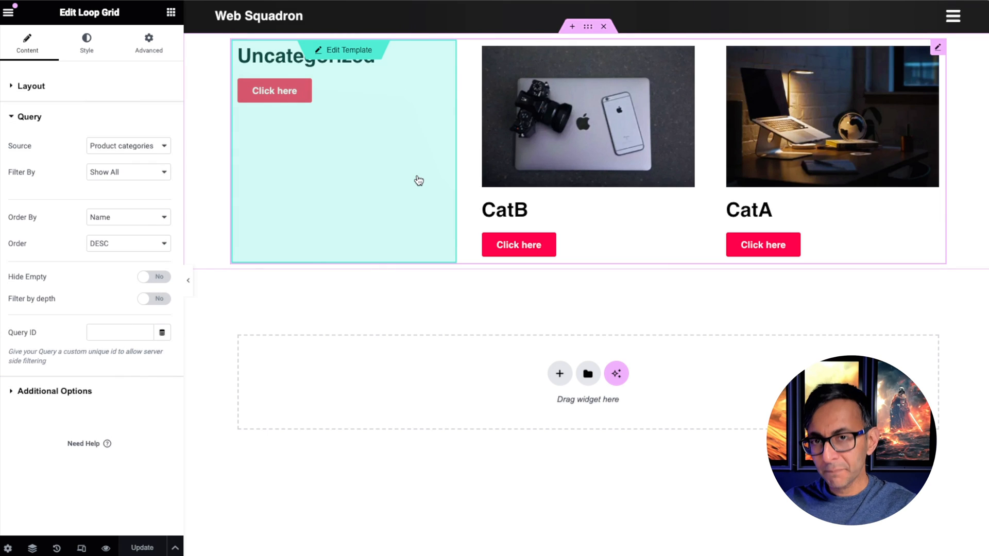
mouse_move(385, 175)
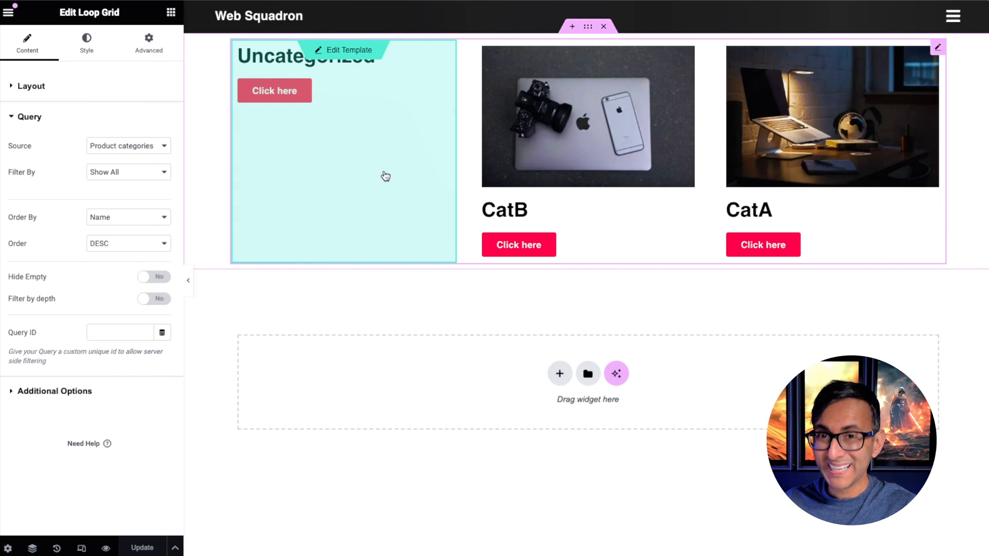
left_click(153, 276)
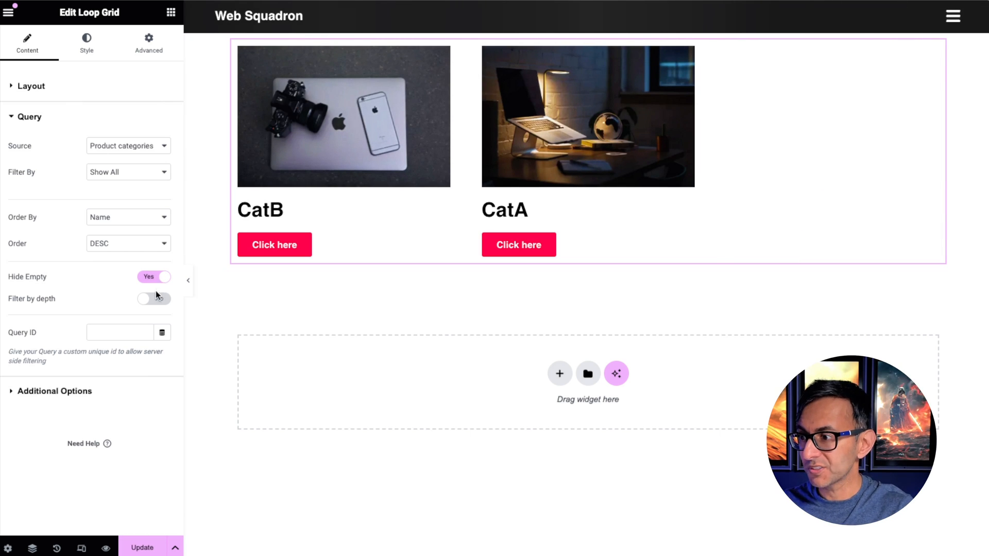
left_click(154, 298)
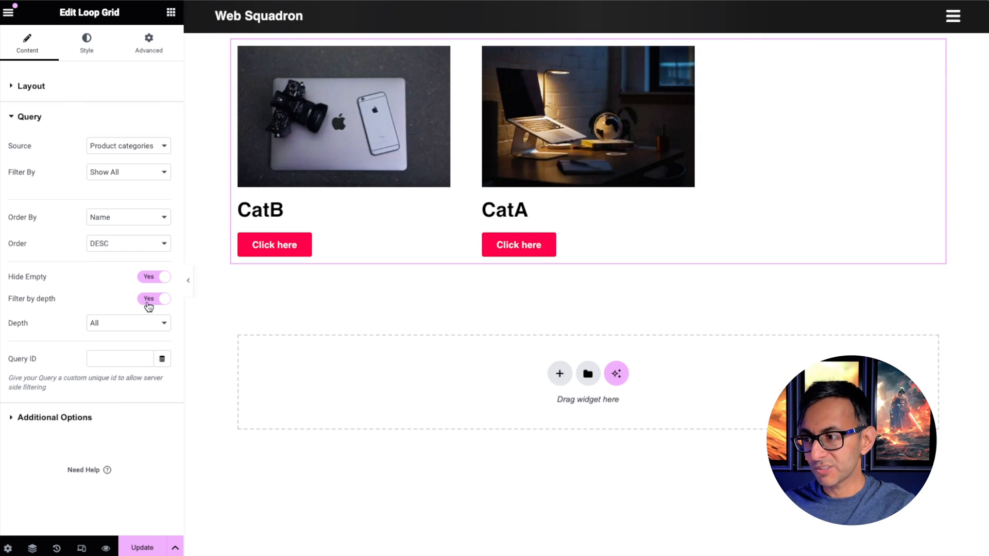
left_click(128, 323)
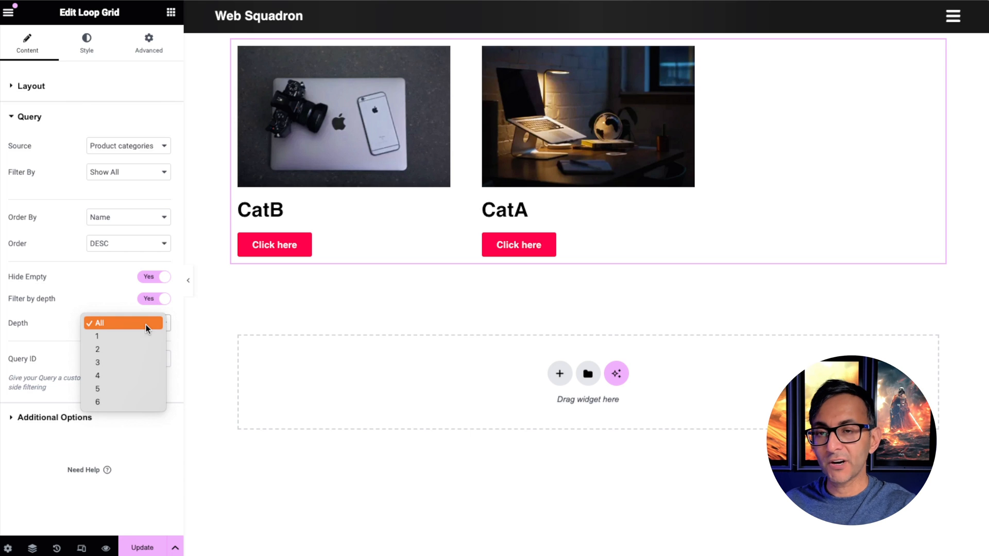
left_click(154, 299)
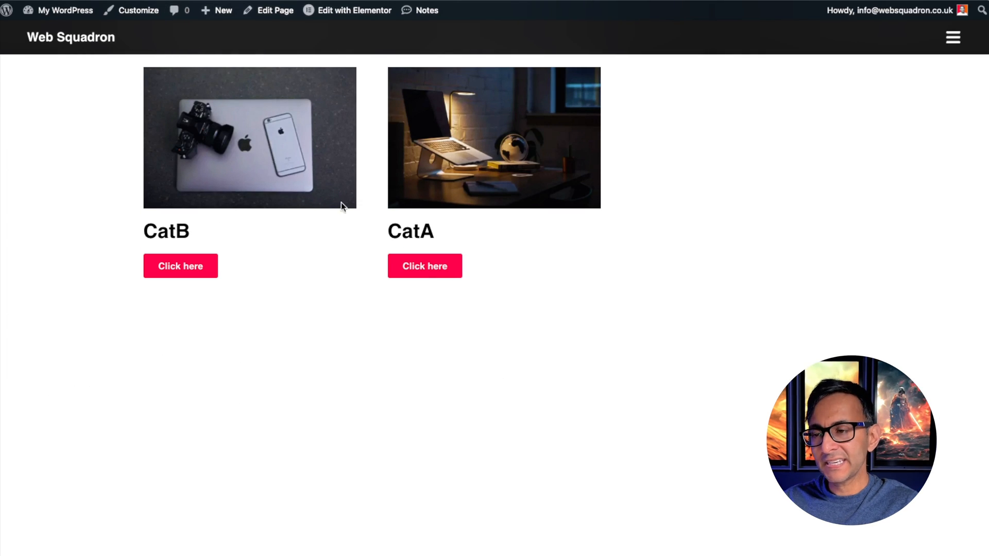
mouse_move(511, 192)
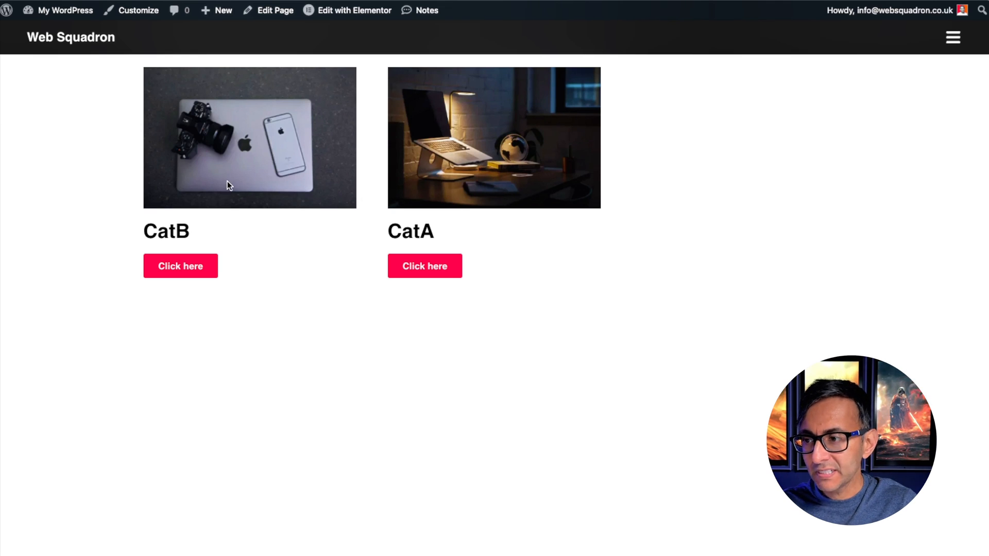
mouse_move(181, 266)
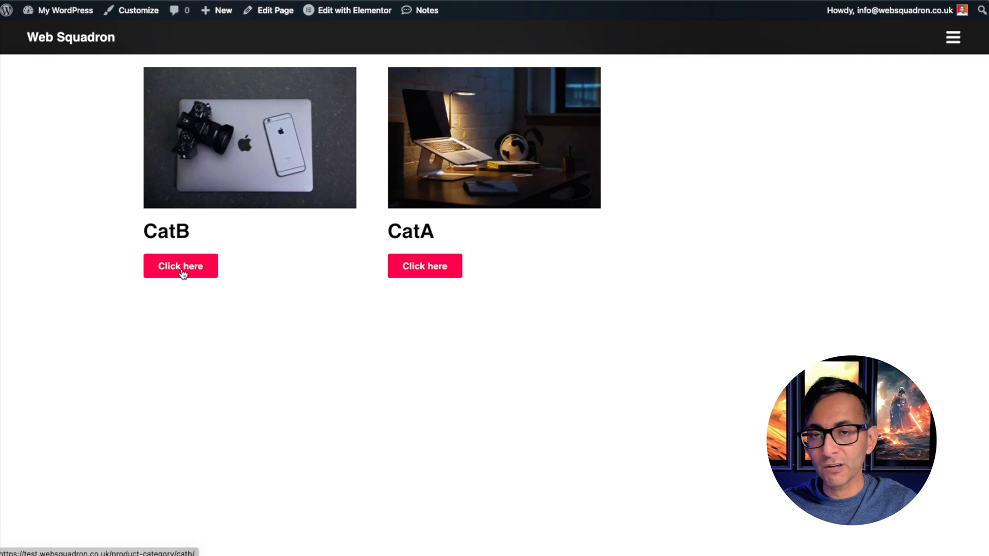
Step: Open the CatB archive via its button, then the CatA archive via its title on the live page
left_click(181, 266)
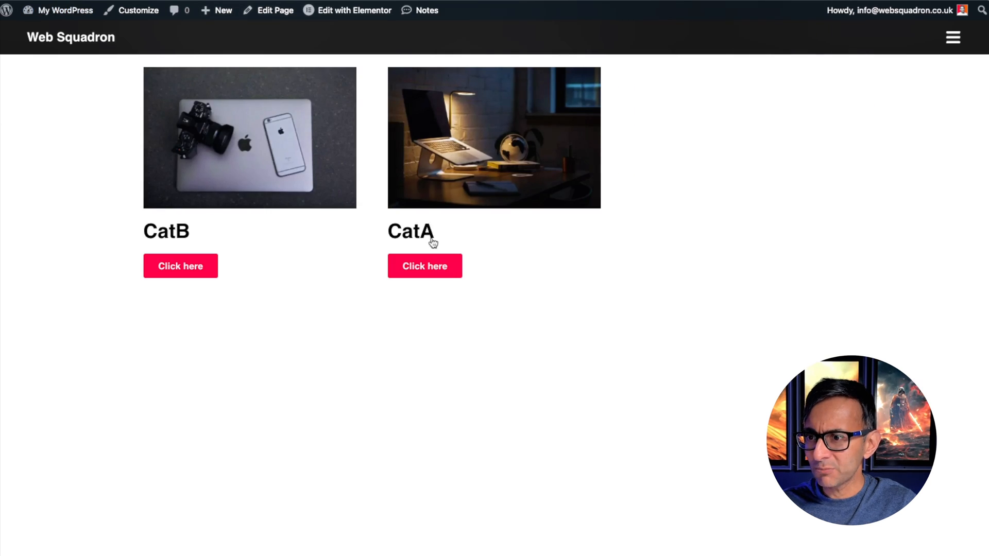
left_click(424, 266)
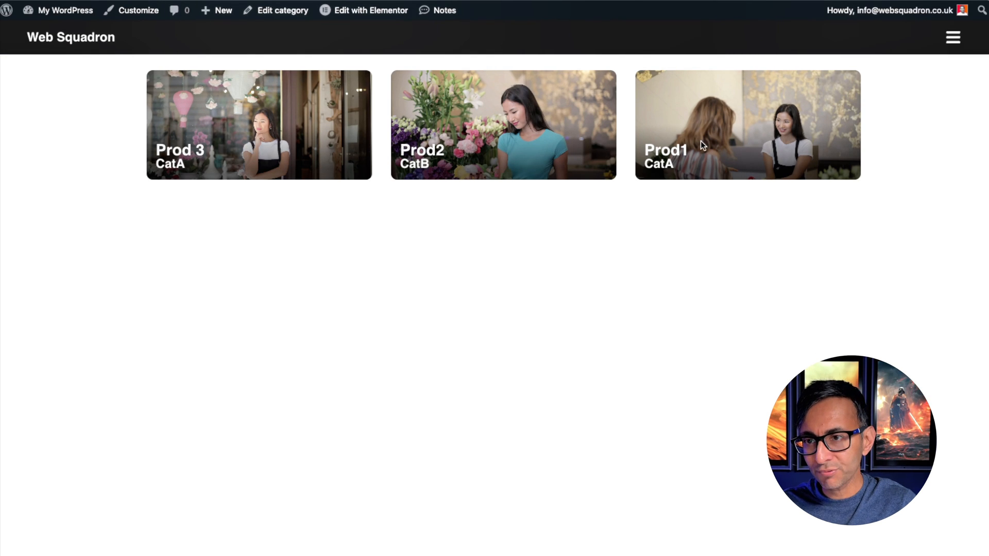
mouse_move(213, 161)
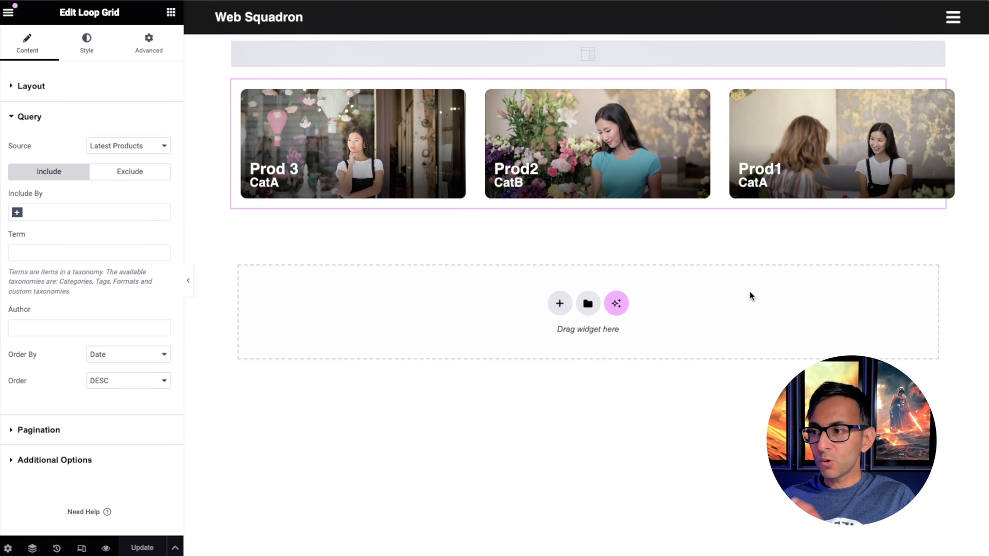
mouse_move(123, 155)
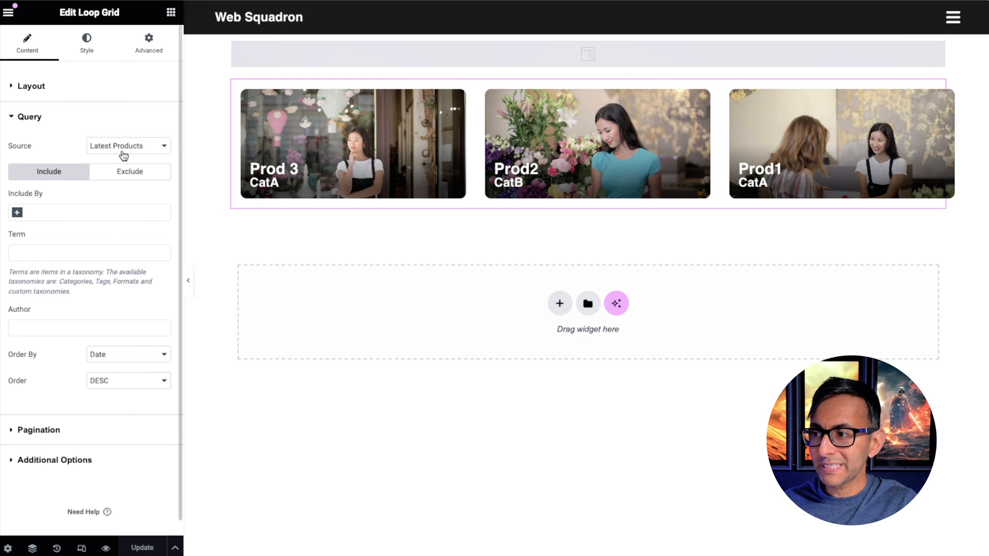
mouse_move(124, 119)
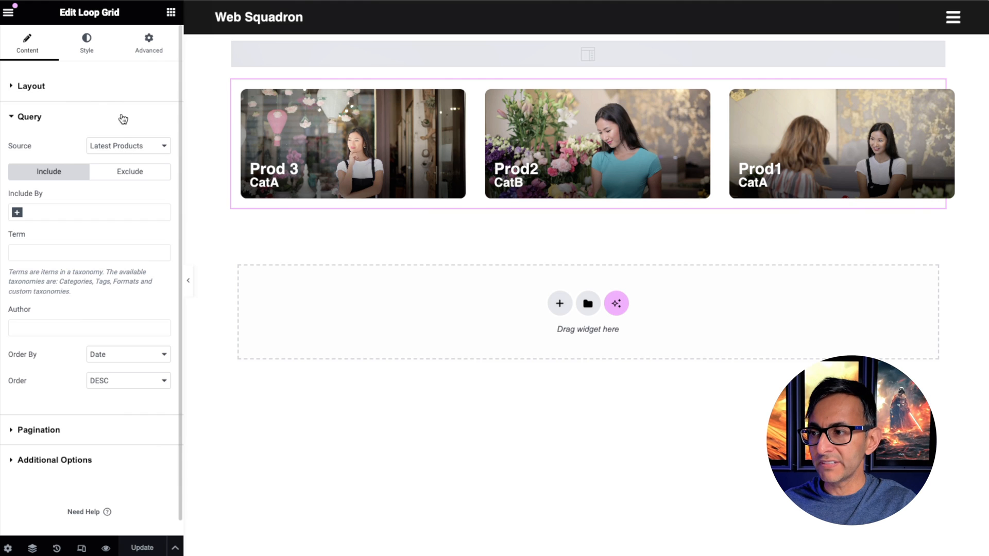
Step: Go to the Theme Builder's Products Archive templates listing the Shop Template
left_click(30, 86)
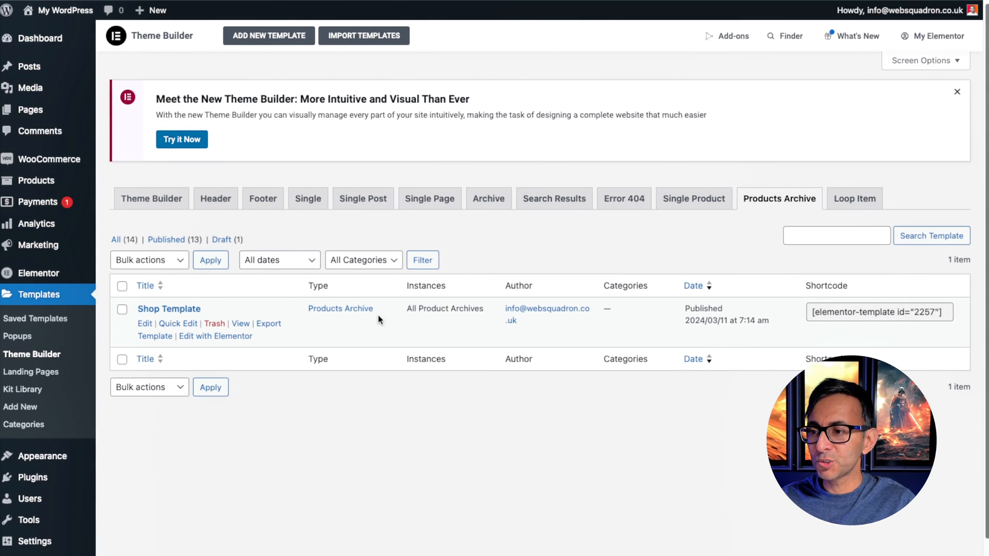
mouse_move(351, 325)
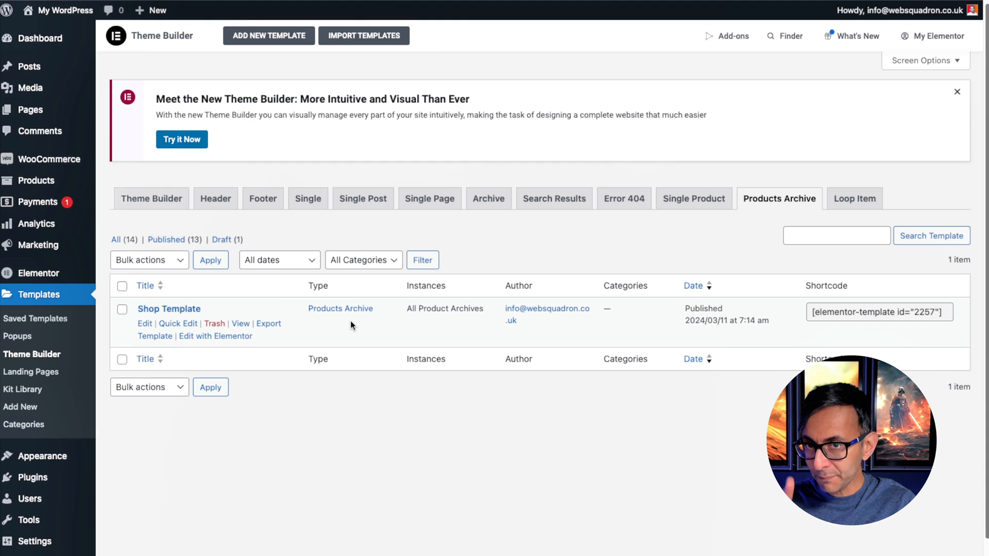
Step: Return to the Elementor editor tab for the Shop Template
left_click(216, 335)
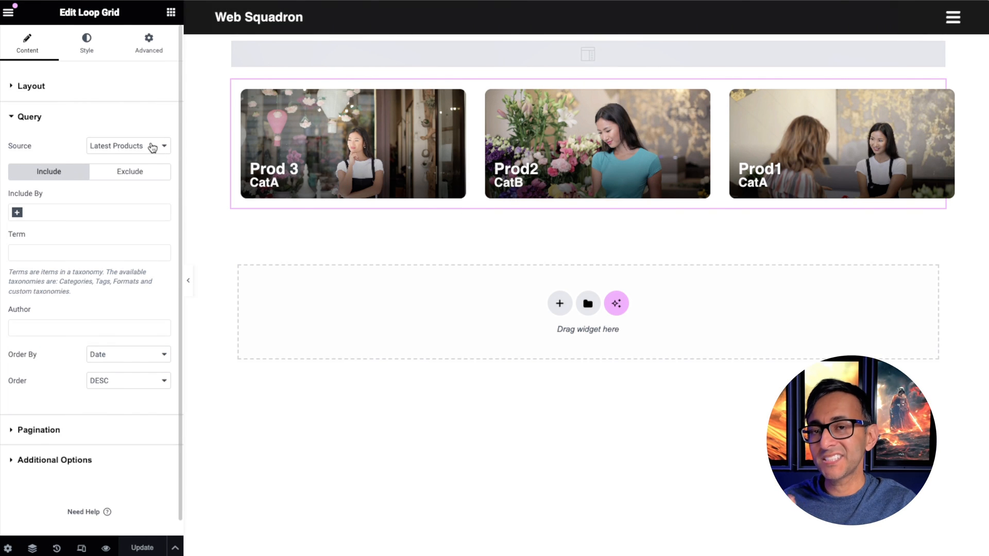
Step: Set the Loop Grid's query Source to Current Query
left_click(128, 145)
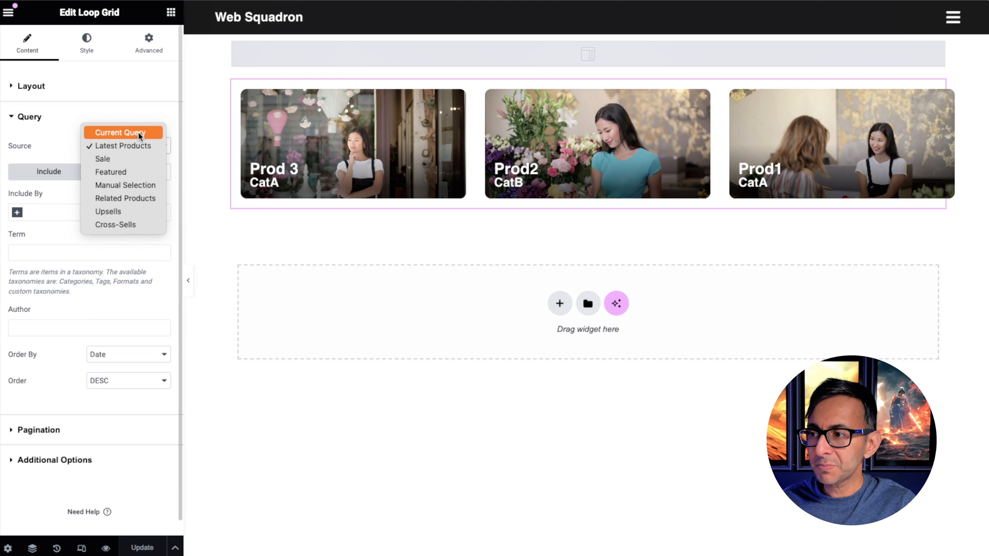
left_click(123, 132)
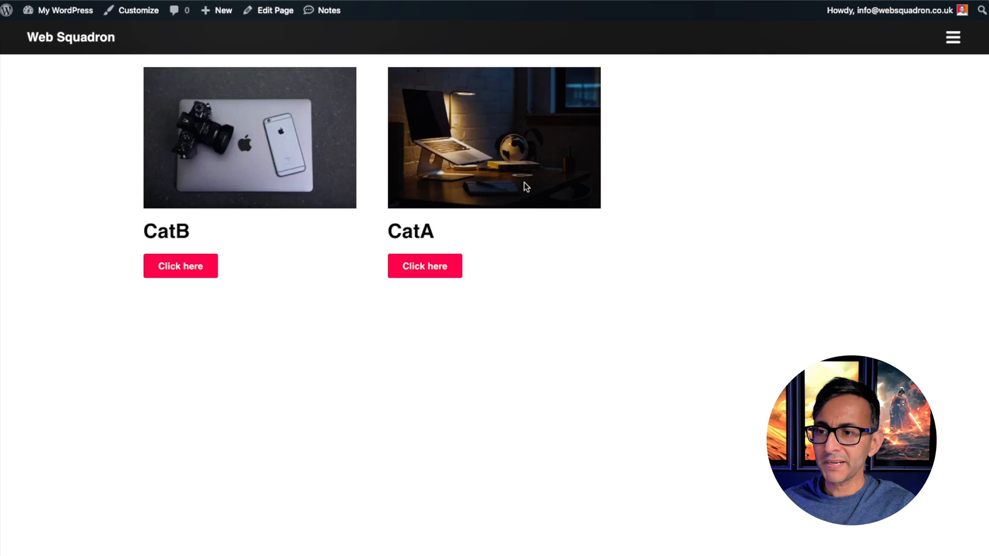
Step: Open the CatB category archive via its Click here button to see only Prod2
left_click(425, 265)
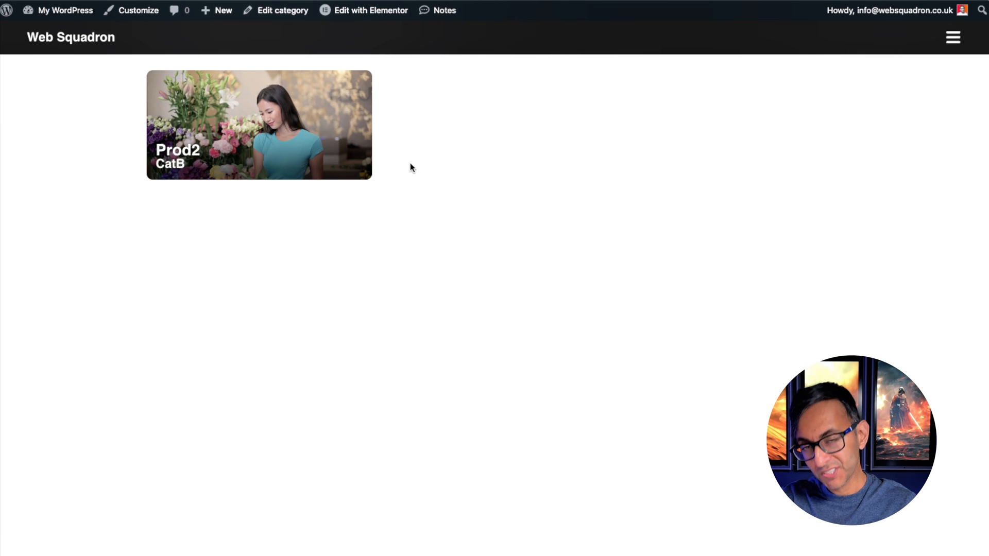
mouse_move(266, 126)
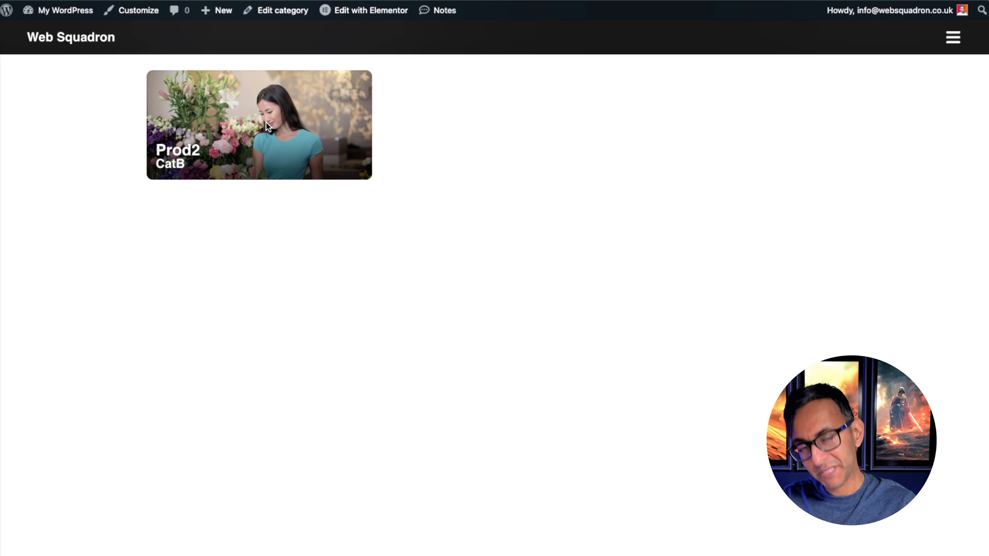
mouse_move(687, 177)
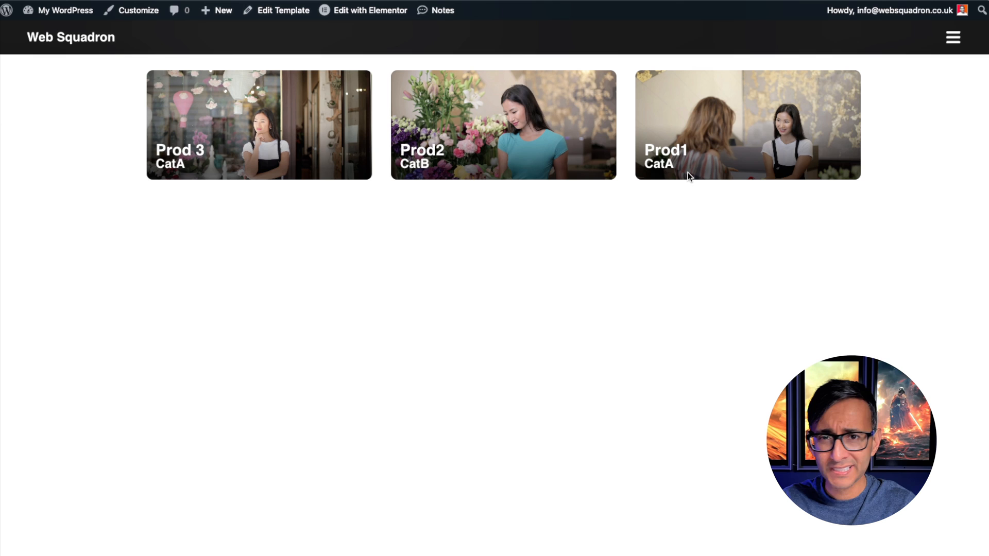
mouse_move(498, 154)
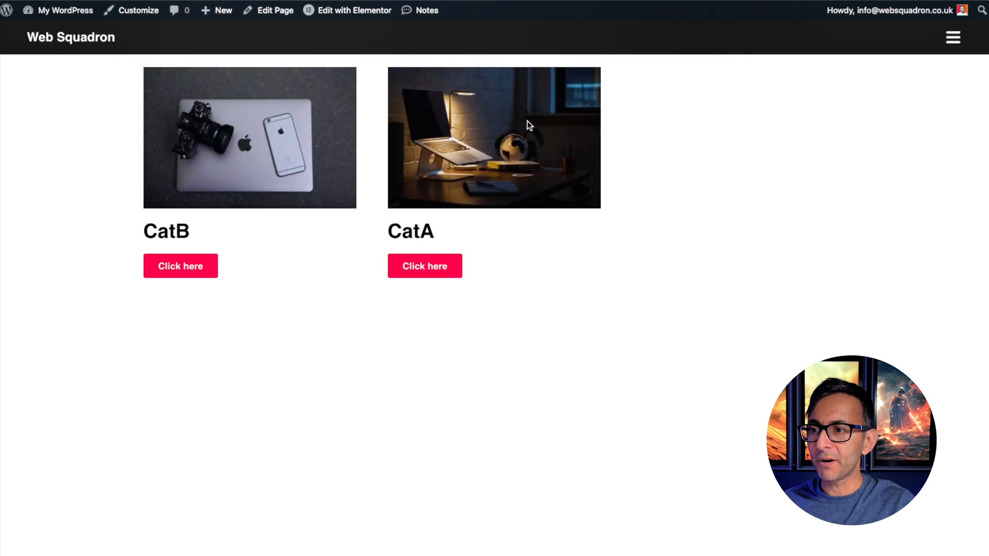
mouse_move(500, 131)
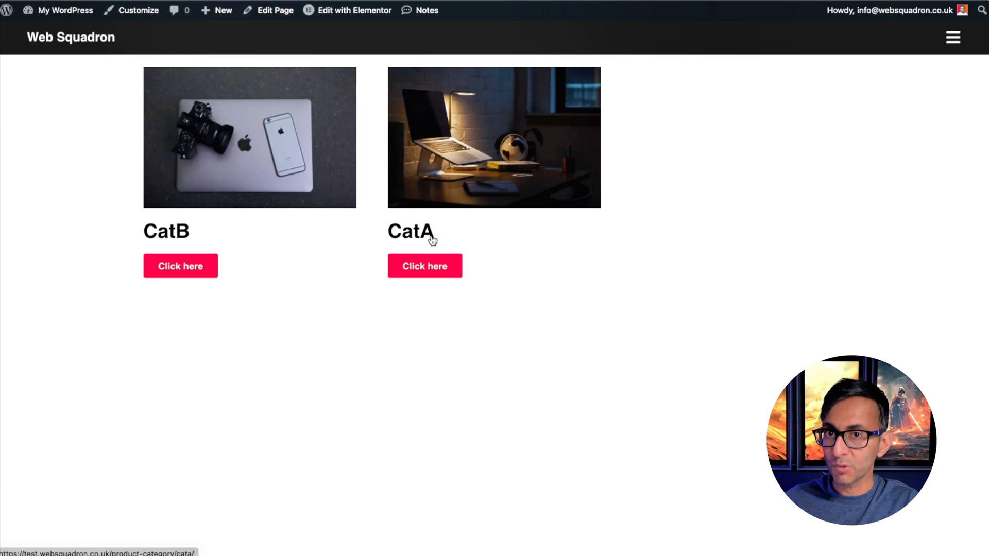
mouse_move(432, 266)
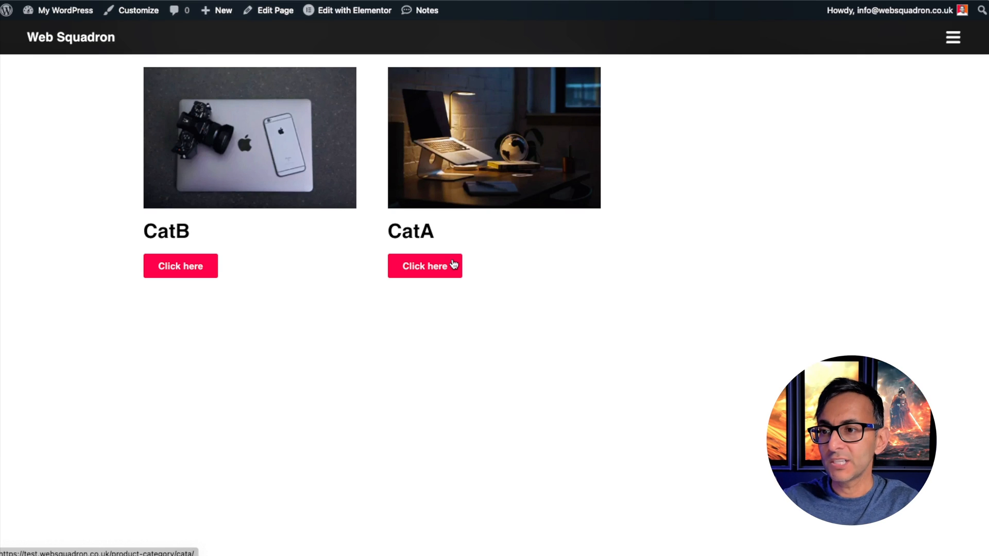
mouse_move(546, 268)
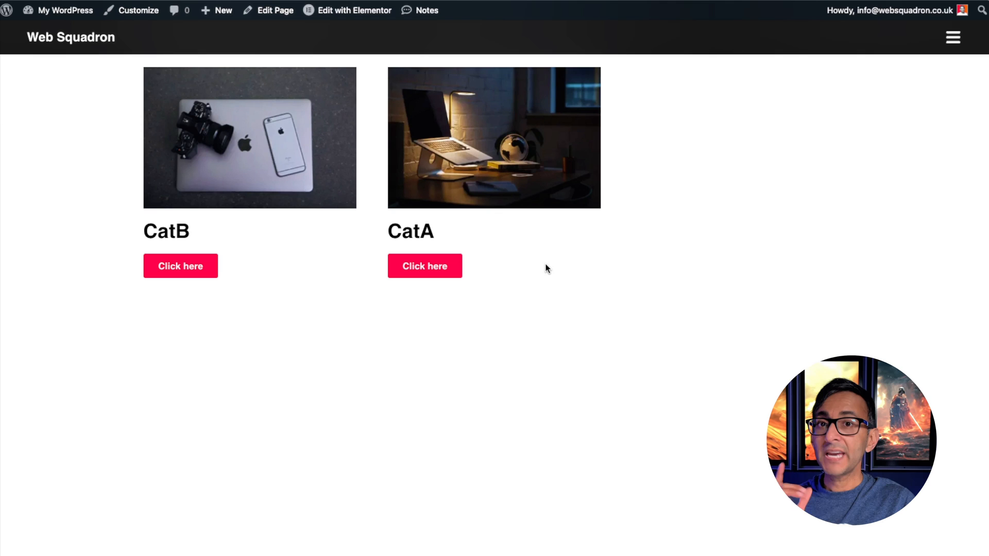